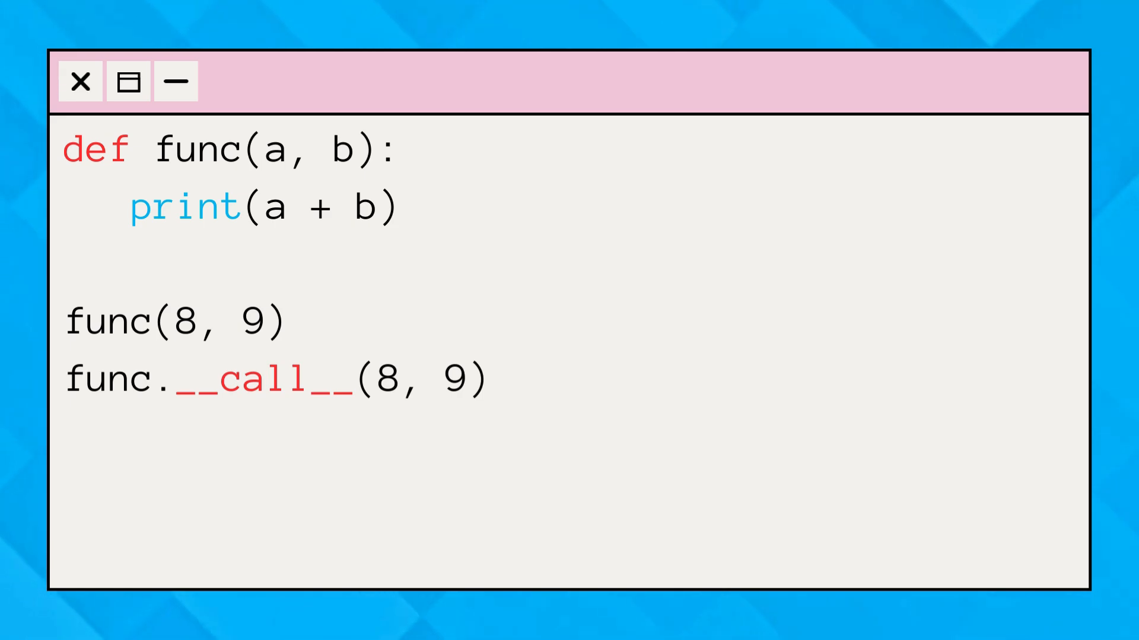
- Add a pink rounded highlight shape behind the __call__ text in func.__call__(8, 9)
double_click(264, 381)
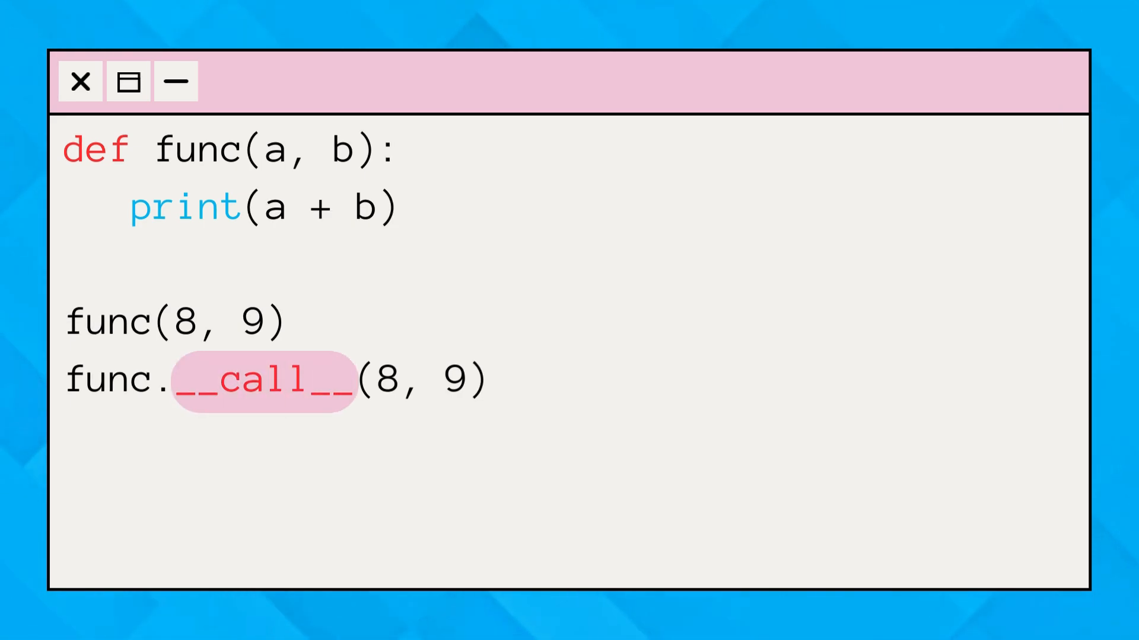